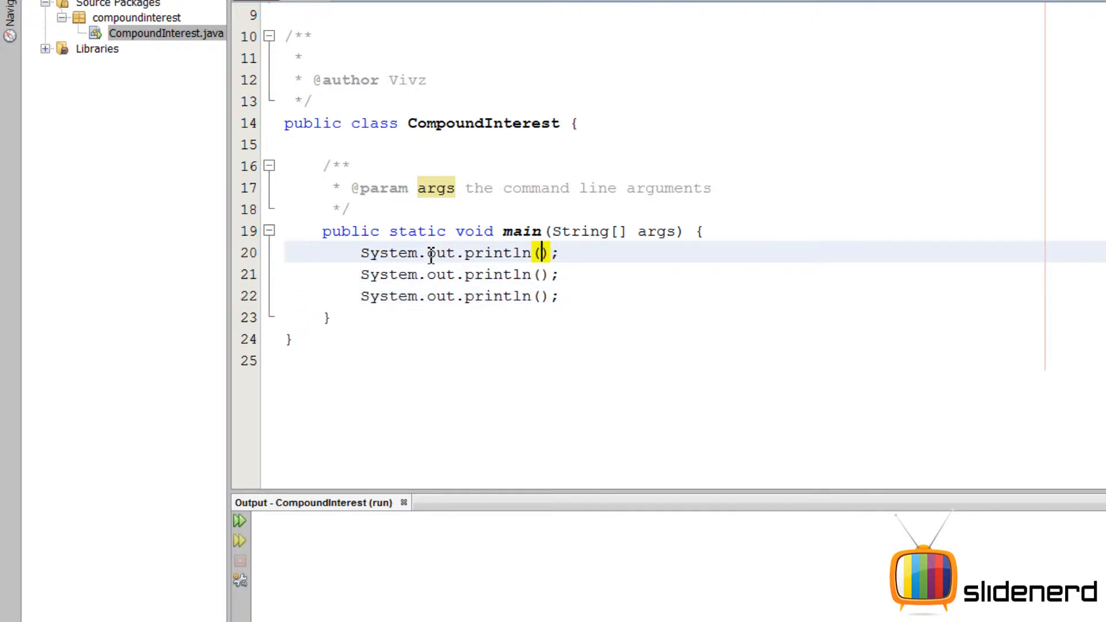
# - Fill the three println calls with "Enter amount", "Enter rate" and "Enter years", then grab the BufferedReader line from Notepad
pyautogui.write('"Enter amount"')
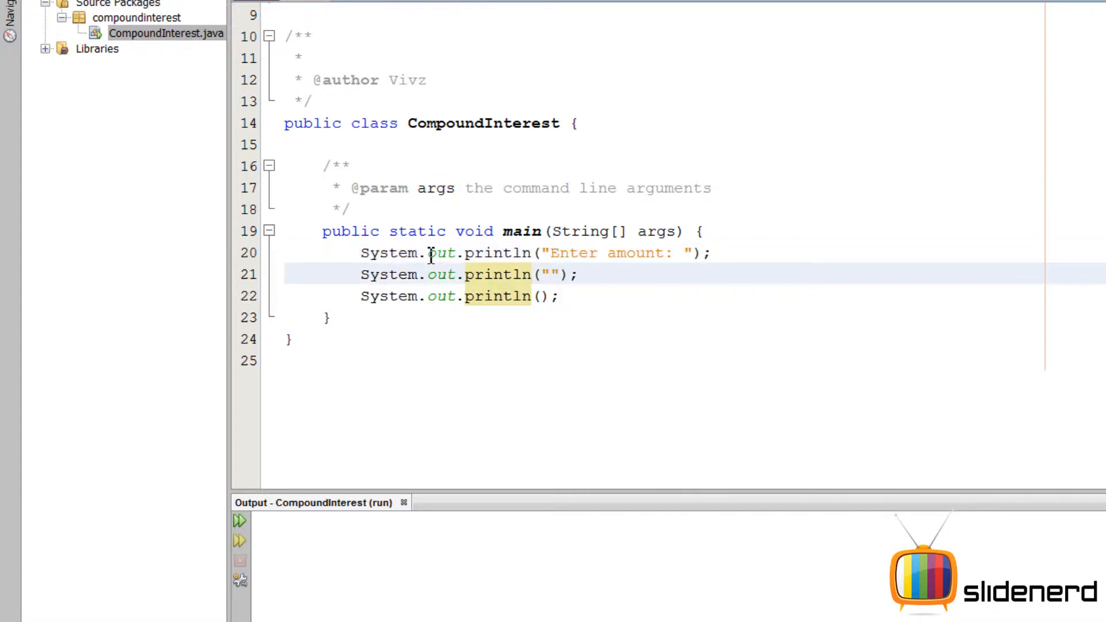
pyautogui.write('System.out.println();')
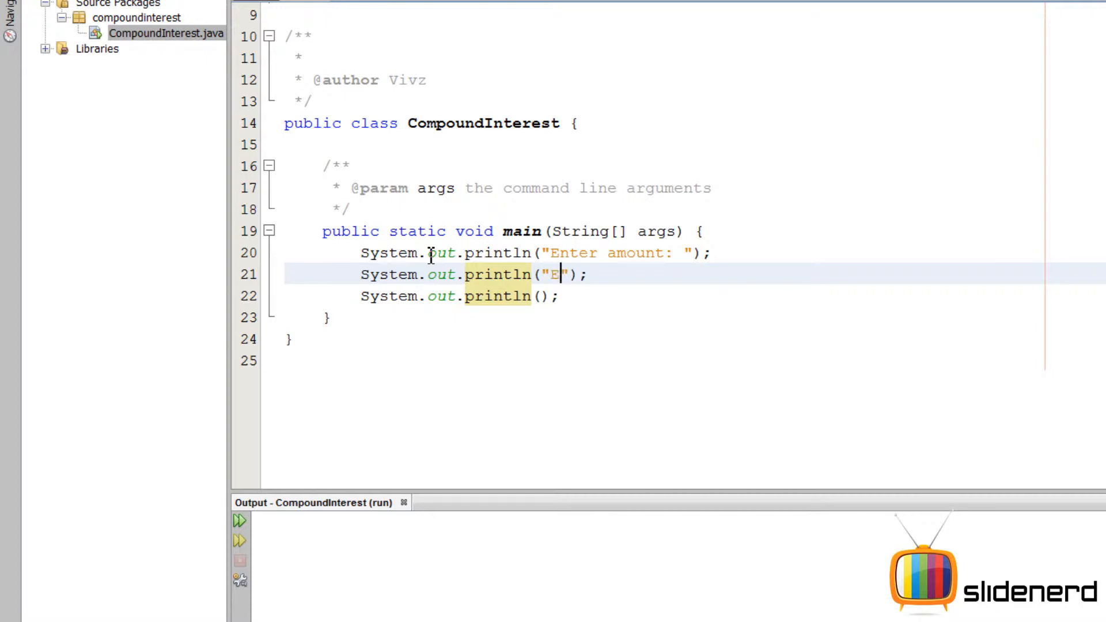
pyautogui.write('nter rate:')
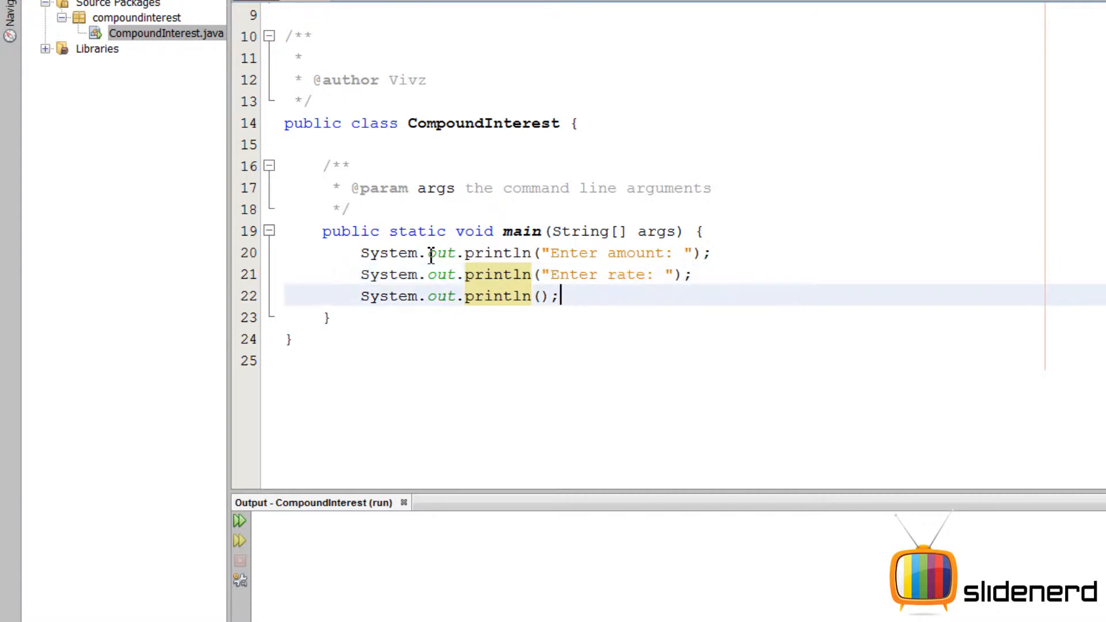
pyautogui.write('Enter year')
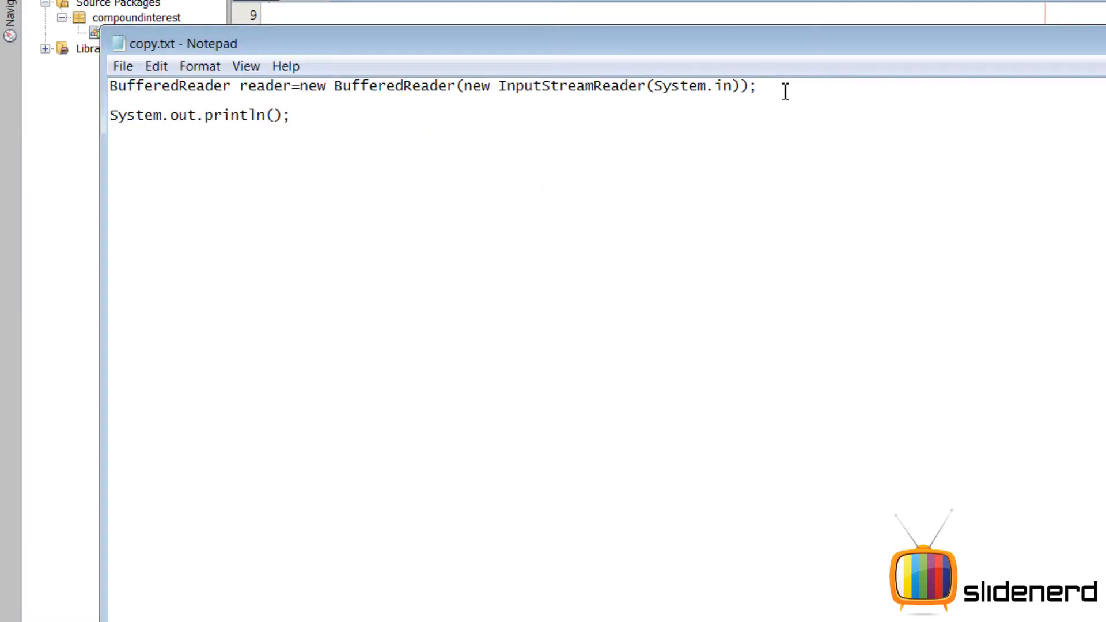
pyautogui.moveTo(110, 86); pyautogui.dragTo(755, 86)
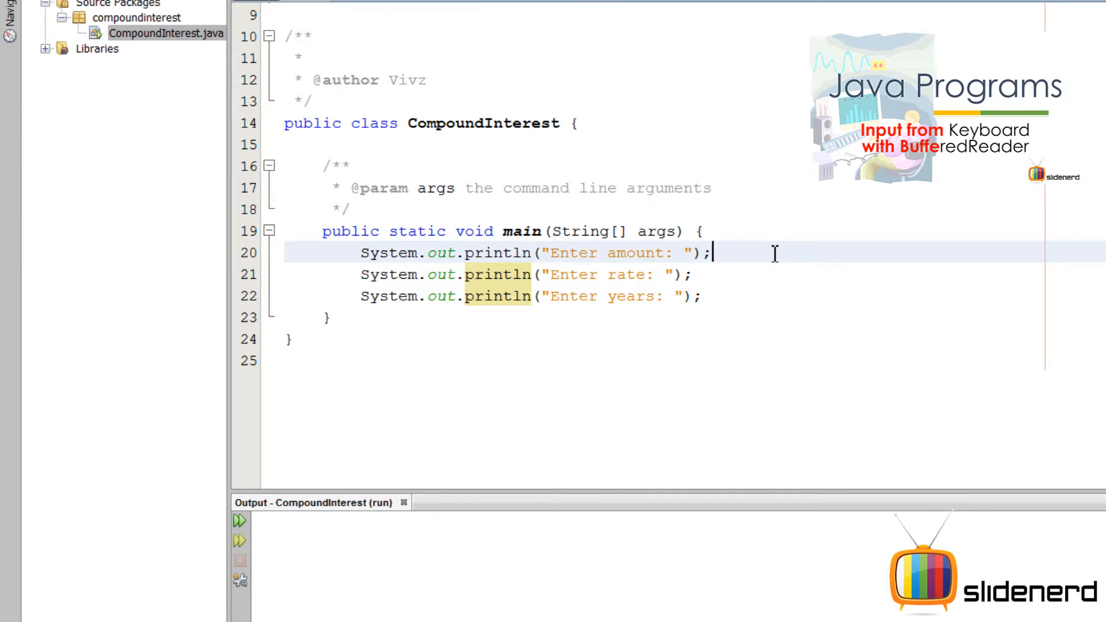
# - Add BufferedReader reader=new BufferedReader(new InputStreamReader(System.in)); above the prompts and make main throw Exception
pyautogui.write('BufferedReader reader=new BufferedReader(new InputStreamReader(System.in));')
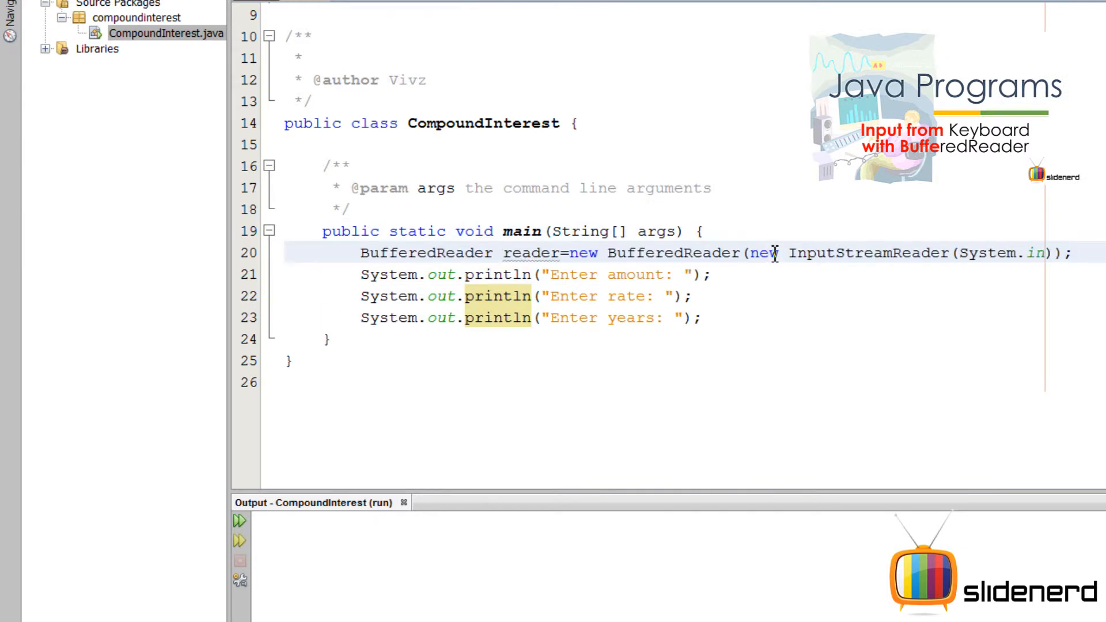
pyautogui.moveTo(849, 313)
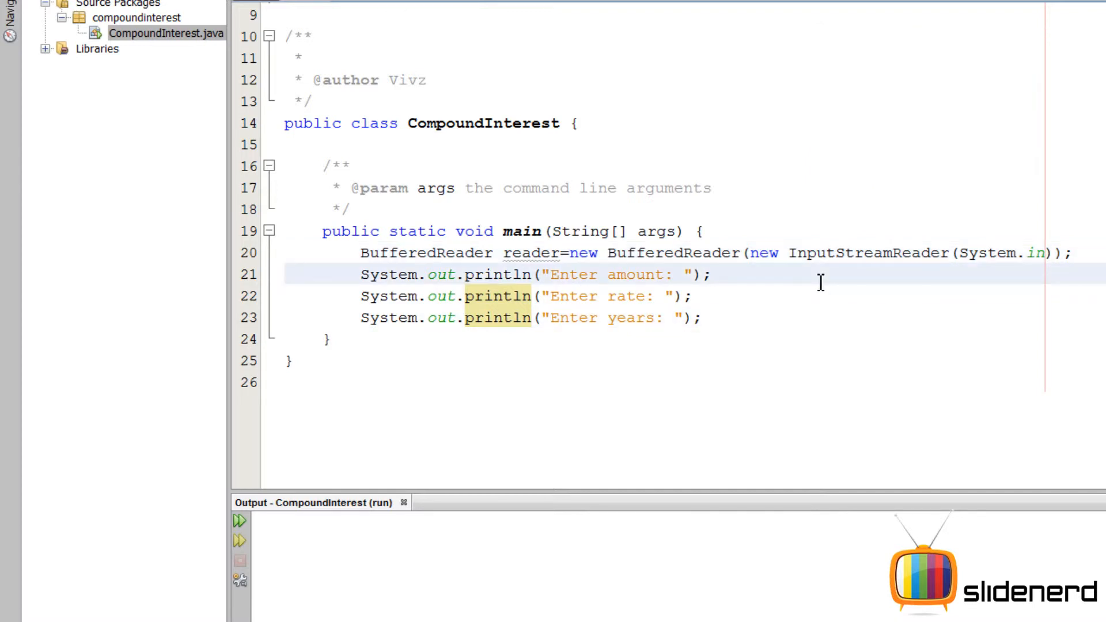
pyautogui.scroll(3)
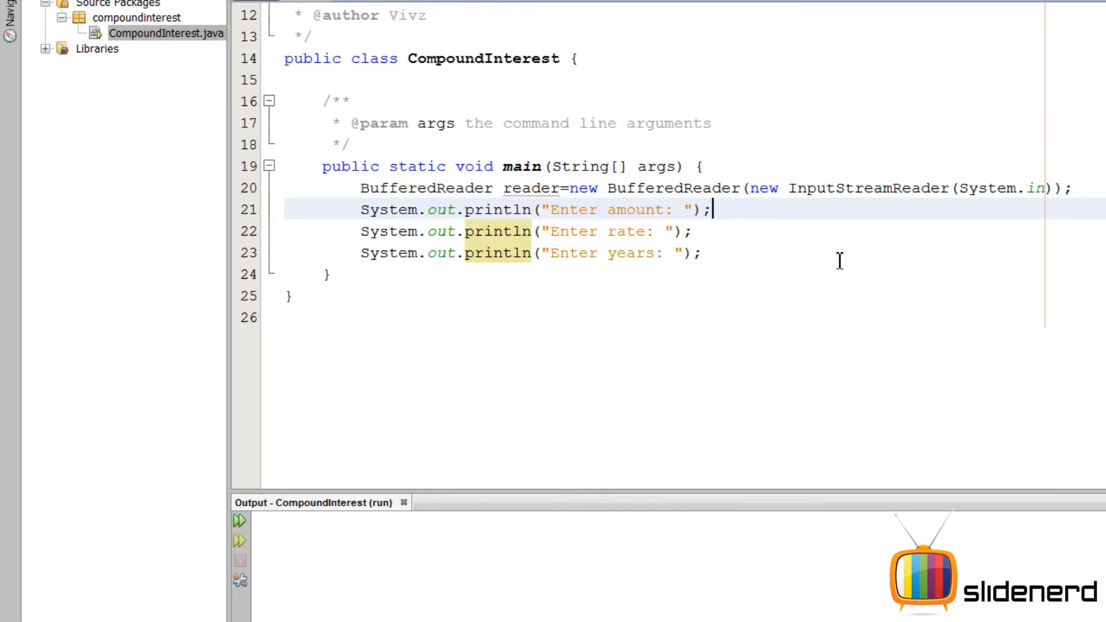
pyautogui.write('thro')
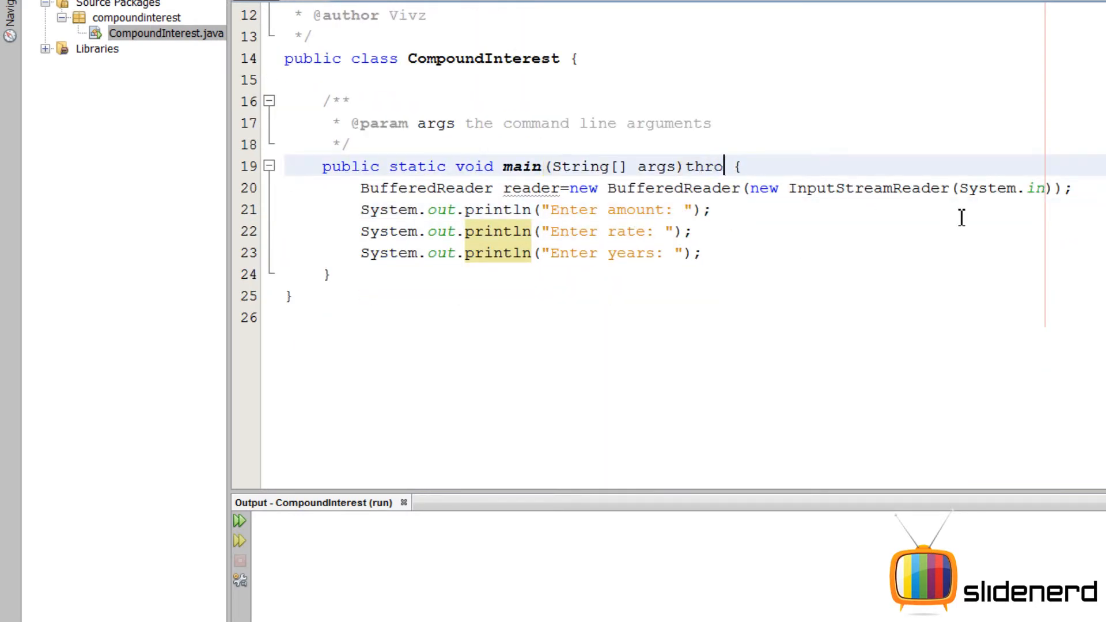
pyautogui.write('ws Exception')
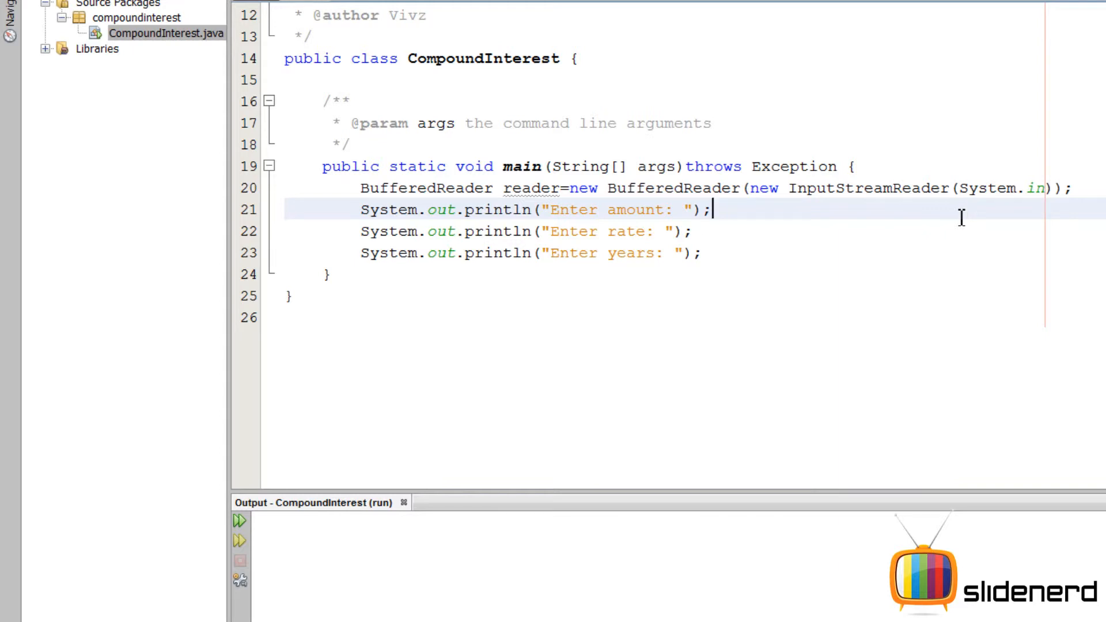
# - Write the declaration double amount, rate, years, total; on a new line below the amount prompt
pyautogui.press('enter')
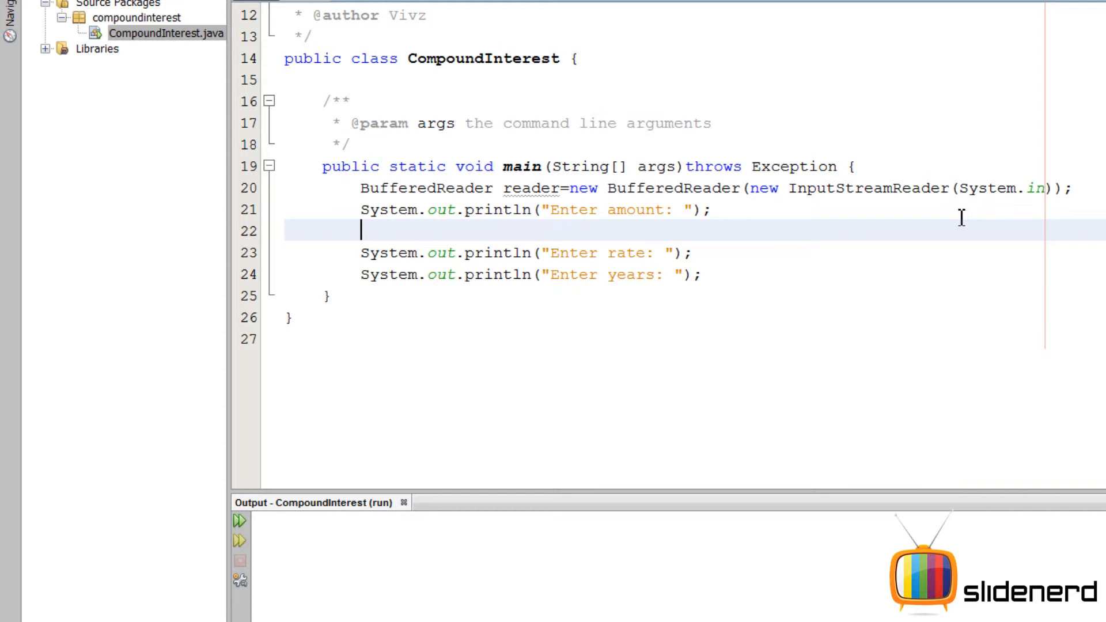
pyautogui.write('doubl')
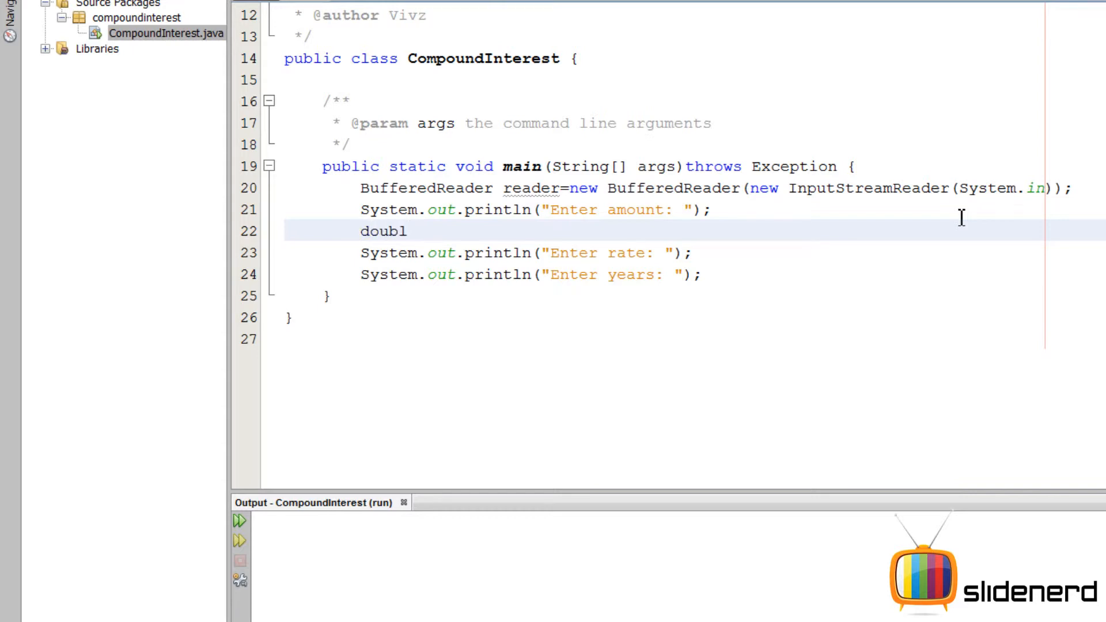
pyautogui.write('e amount,')
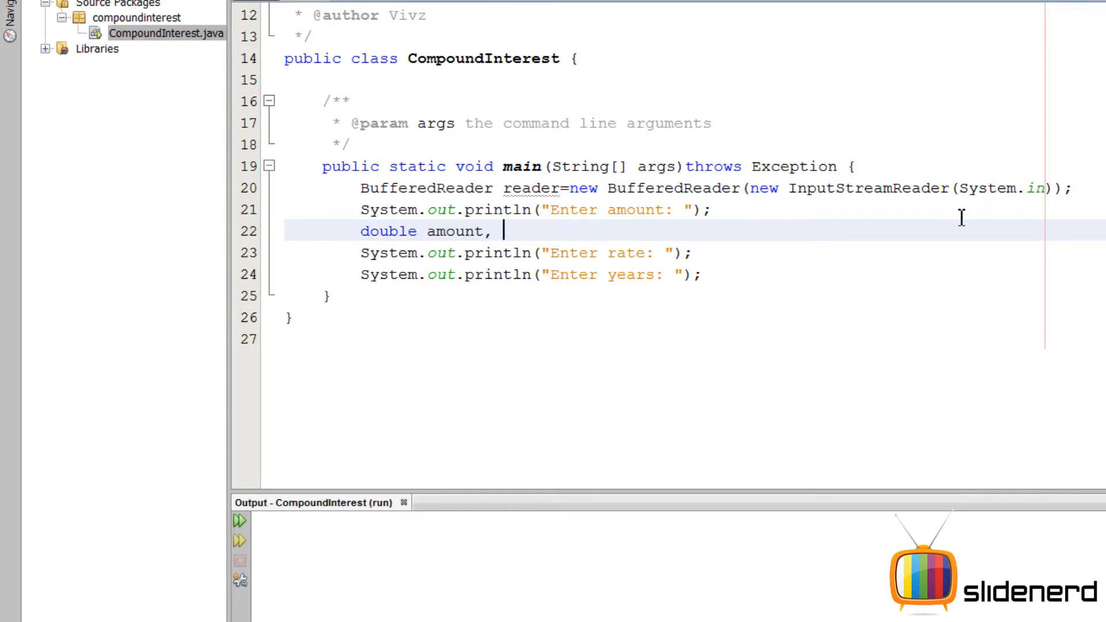
pyautogui.write('rate, years')
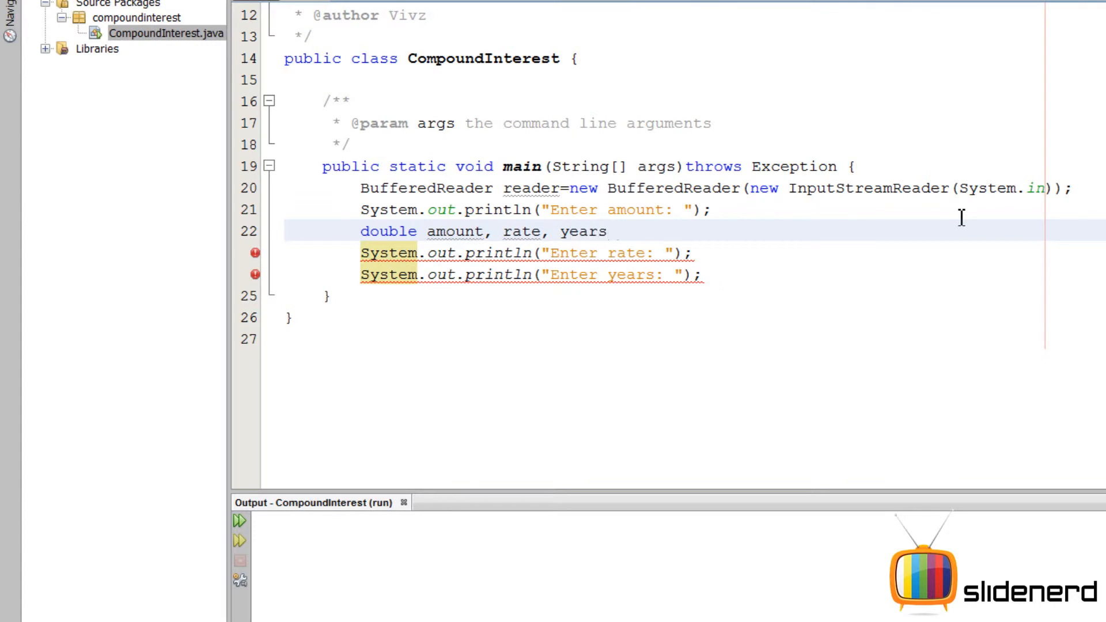
pyautogui.write(', total')
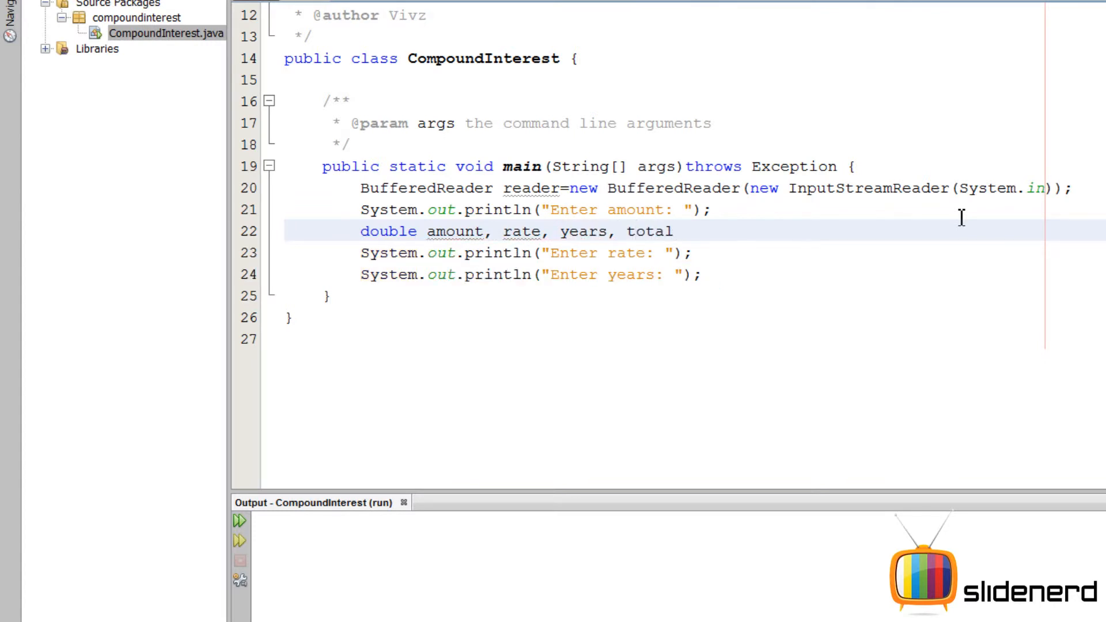
# - Move the double declaration to the top of main and begin the amount assignment
pyautogui.press('Delete')
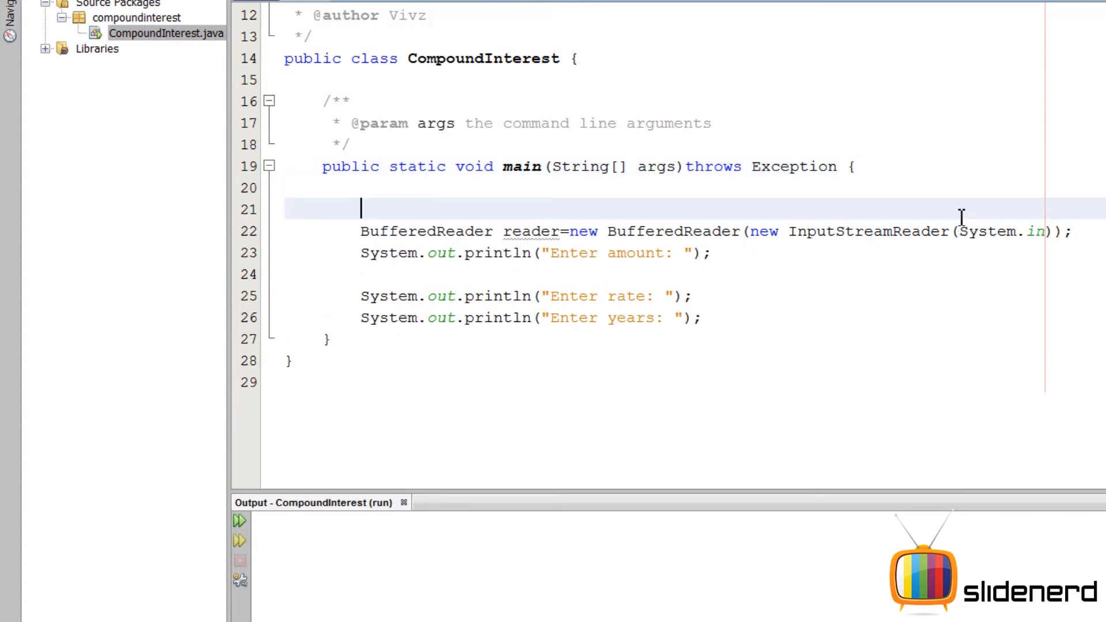
pyautogui.write('double amount, rate, years, total;')
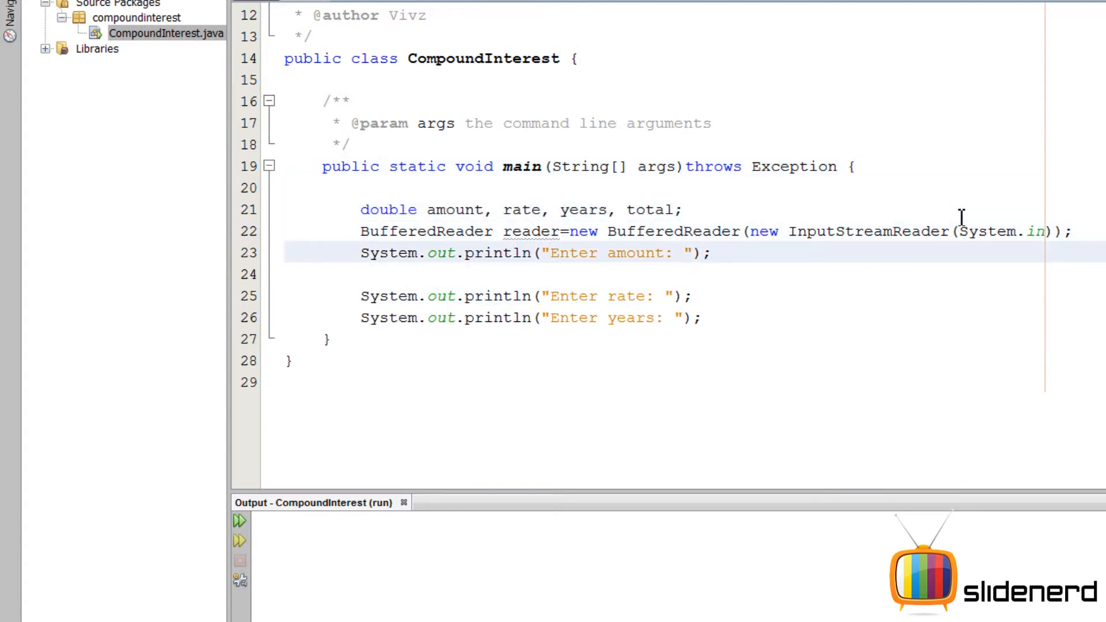
pyautogui.write('amount')
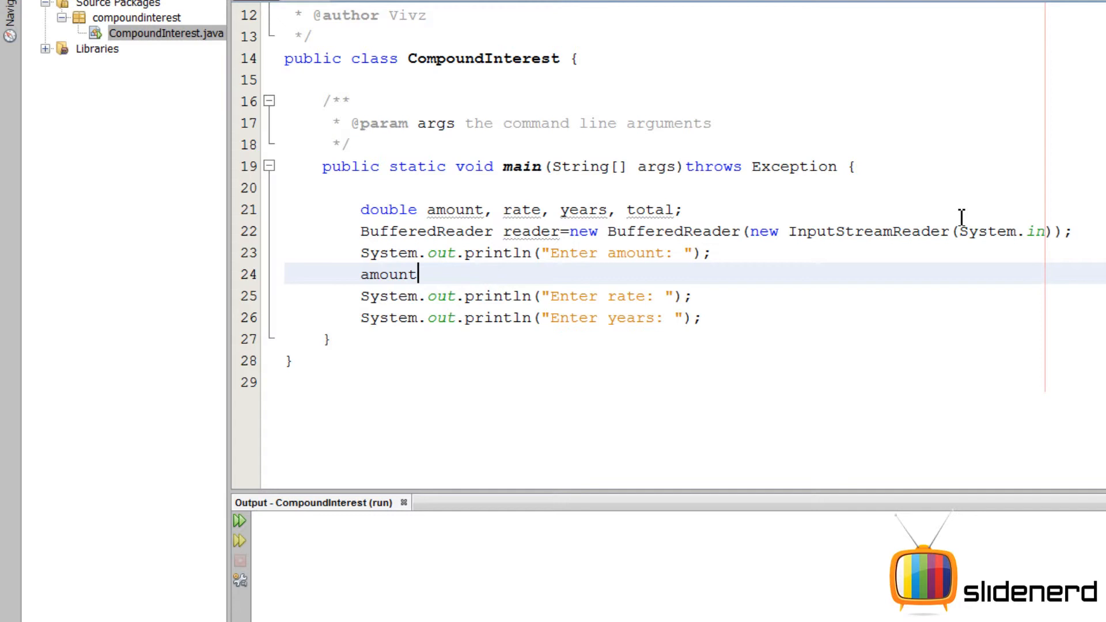
# - Assign amount from Double.parseDouble(reader.readLine()) after its prompt
pyautogui.write('=reader.readLine();')
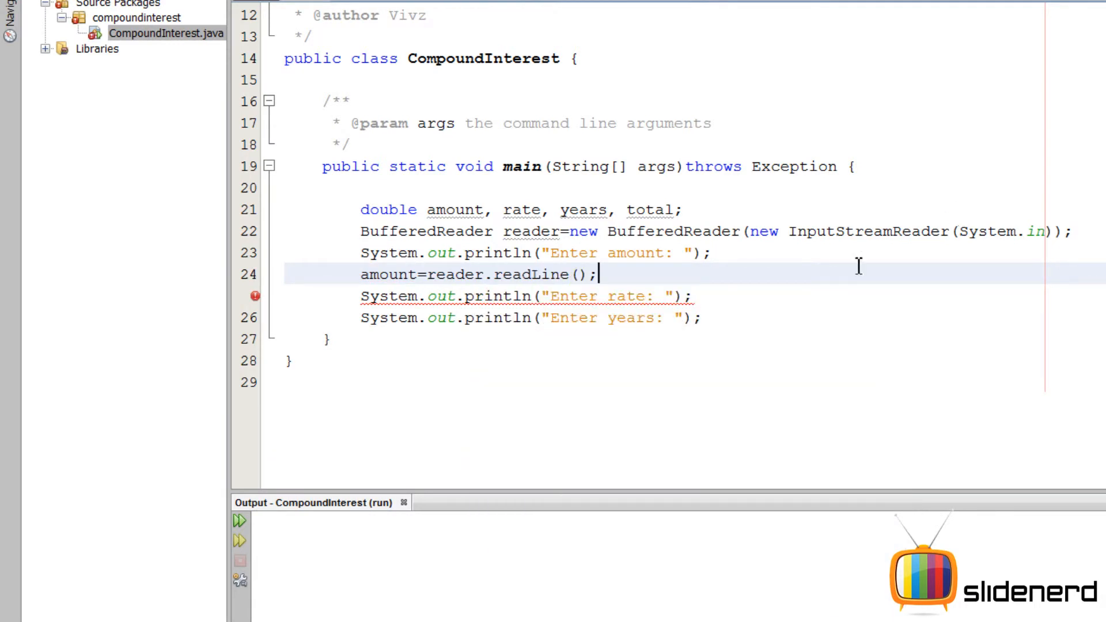
pyautogui.doubleClick(501, 274)
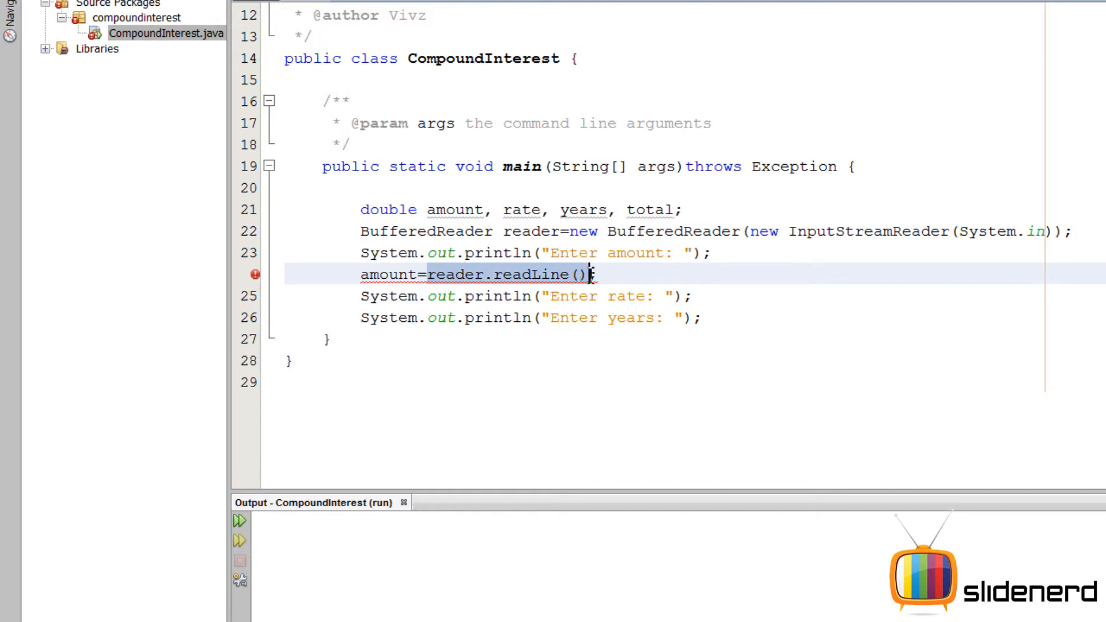
pyautogui.moveTo(561, 279)
pyautogui.write(';')
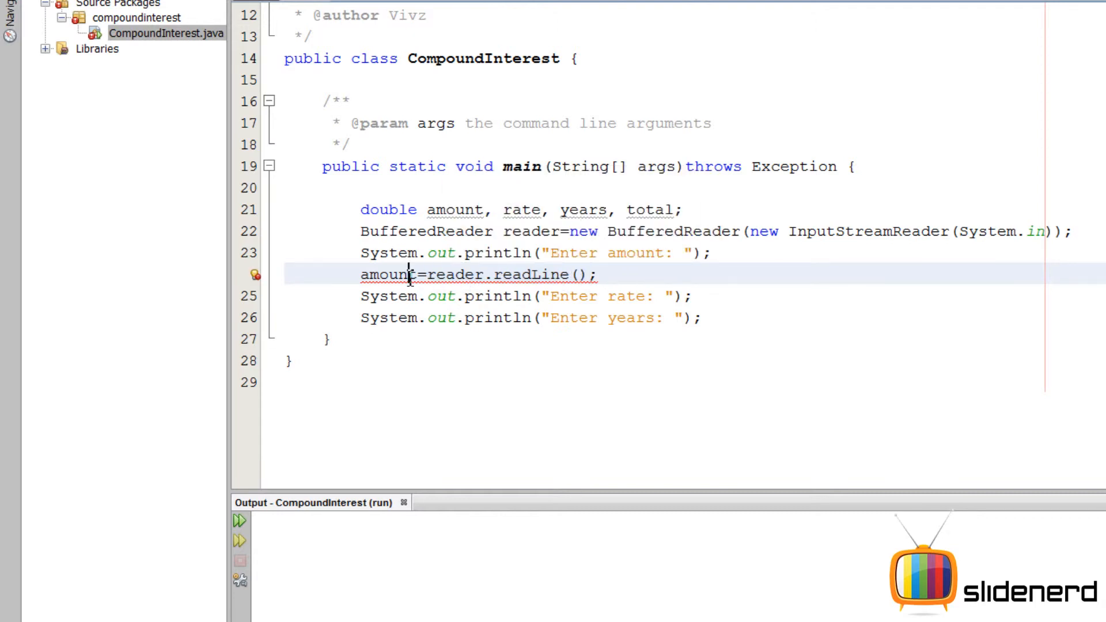
pyautogui.doubleClick(534, 274)
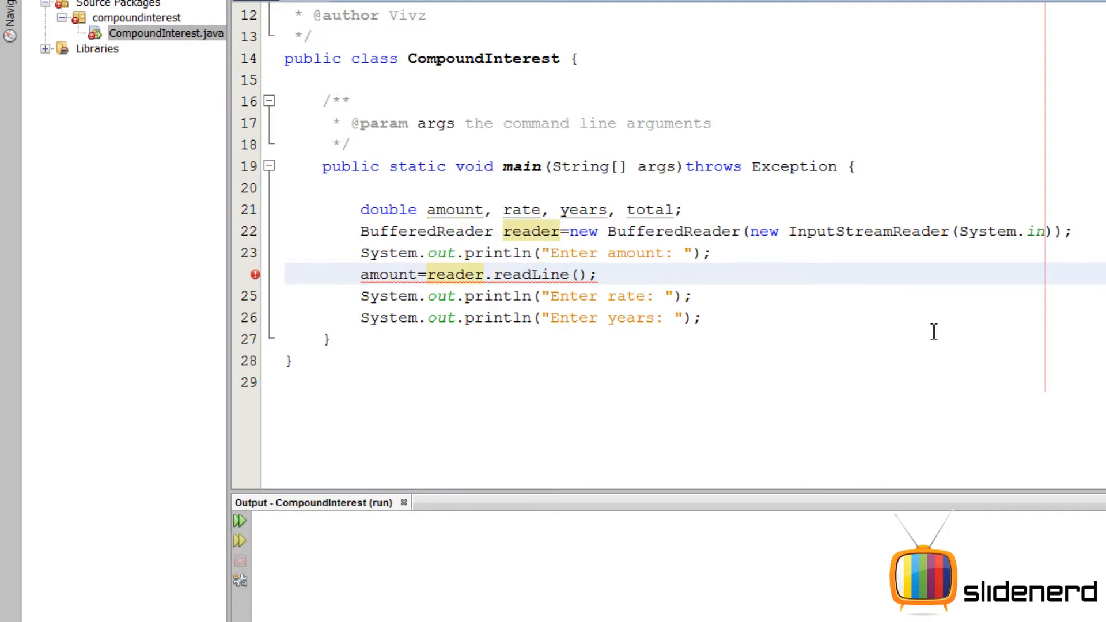
pyautogui.write('parseDouble(')
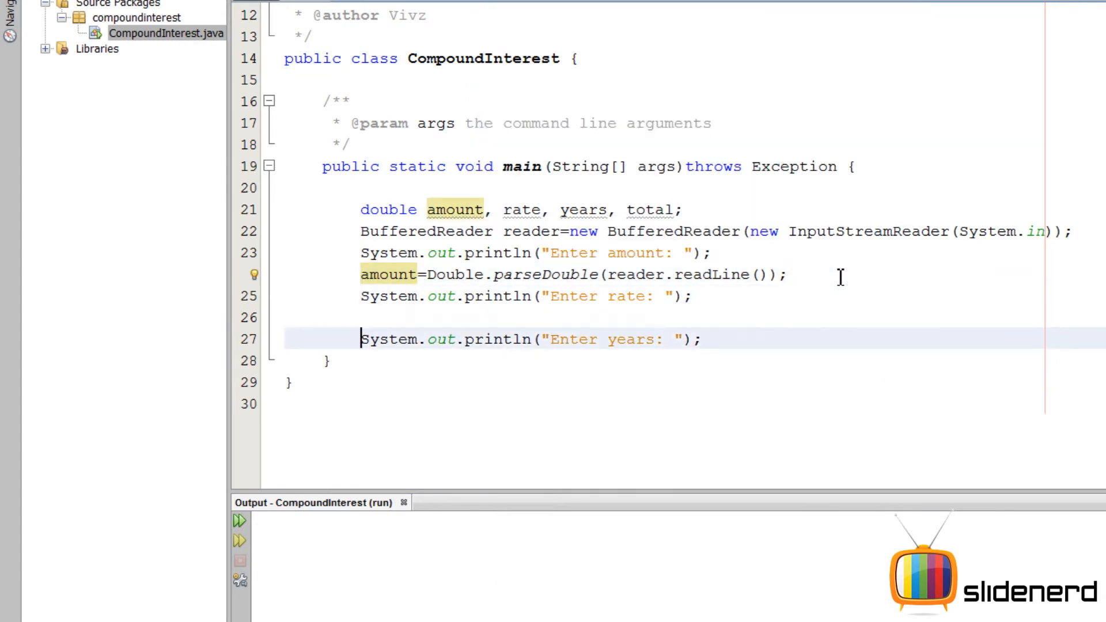
# - Reuse the parseDouble line for rate and years, renamed, after their prompts
pyautogui.write('amount=Double.parseDouble(reader.readLine());')
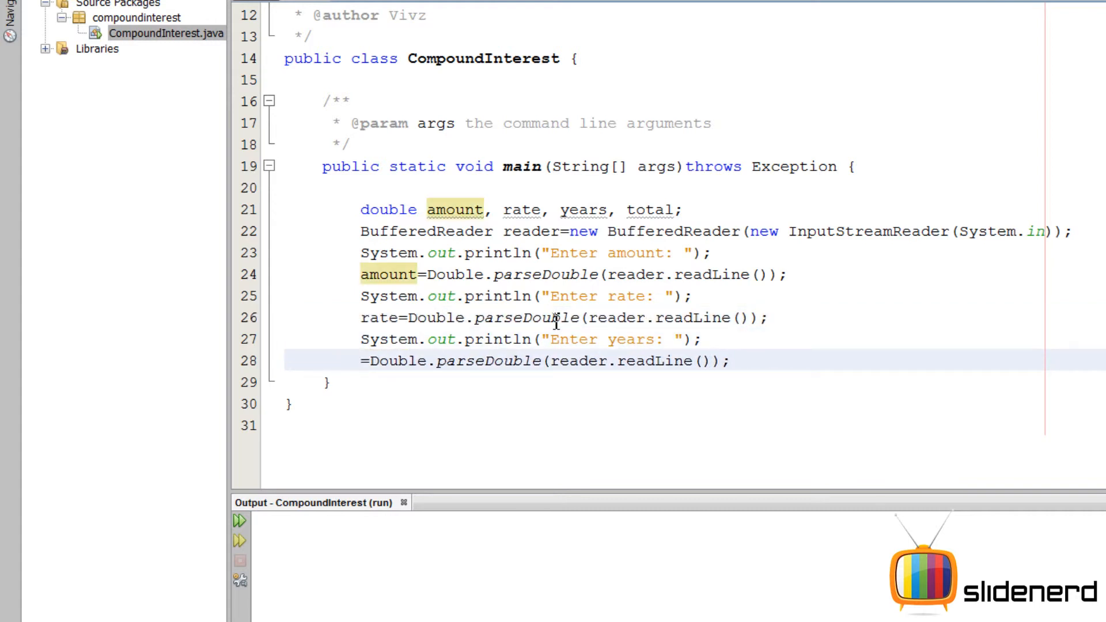
pyautogui.write('years')
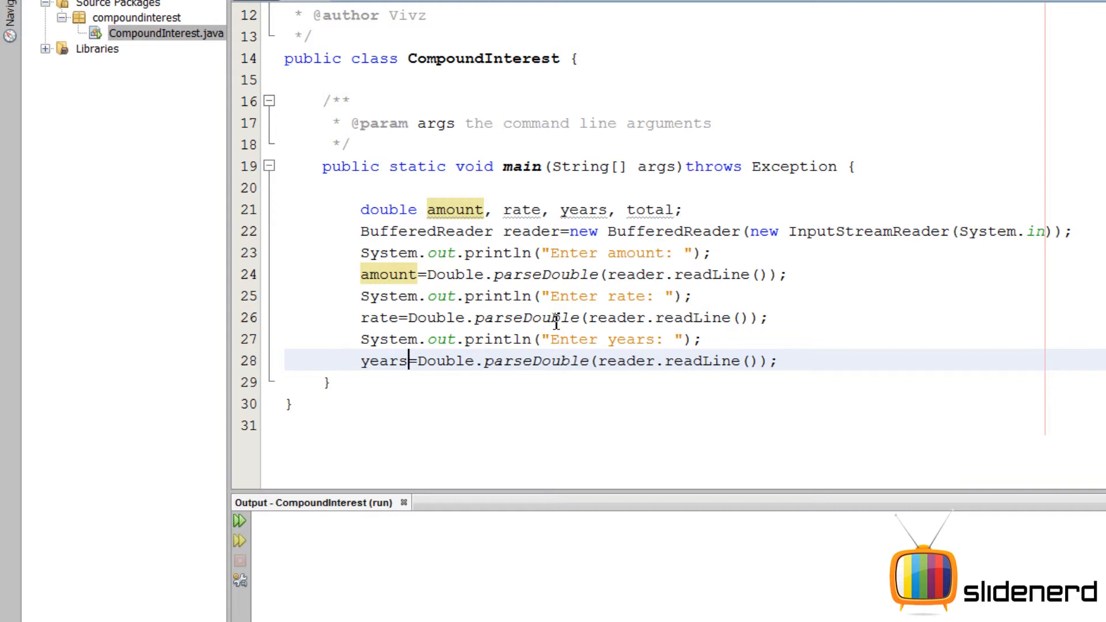
pyautogui.click(384, 360)
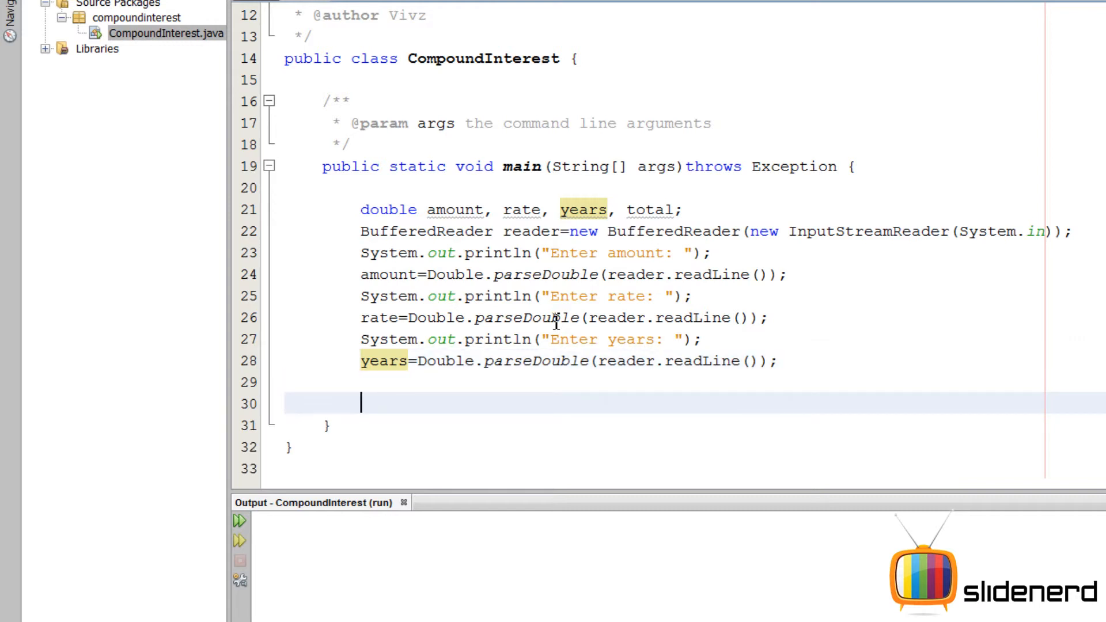
# - Compute total=amount*Math.pow(1+rate,years); after reading years
pyautogui.write('amo')
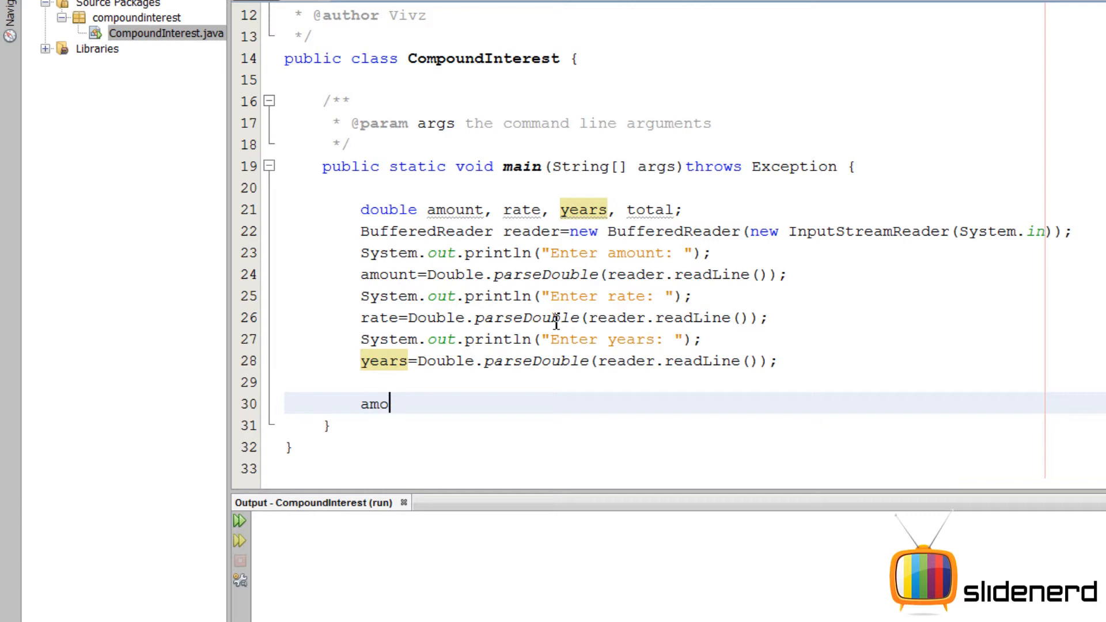
pyautogui.write('total=-')
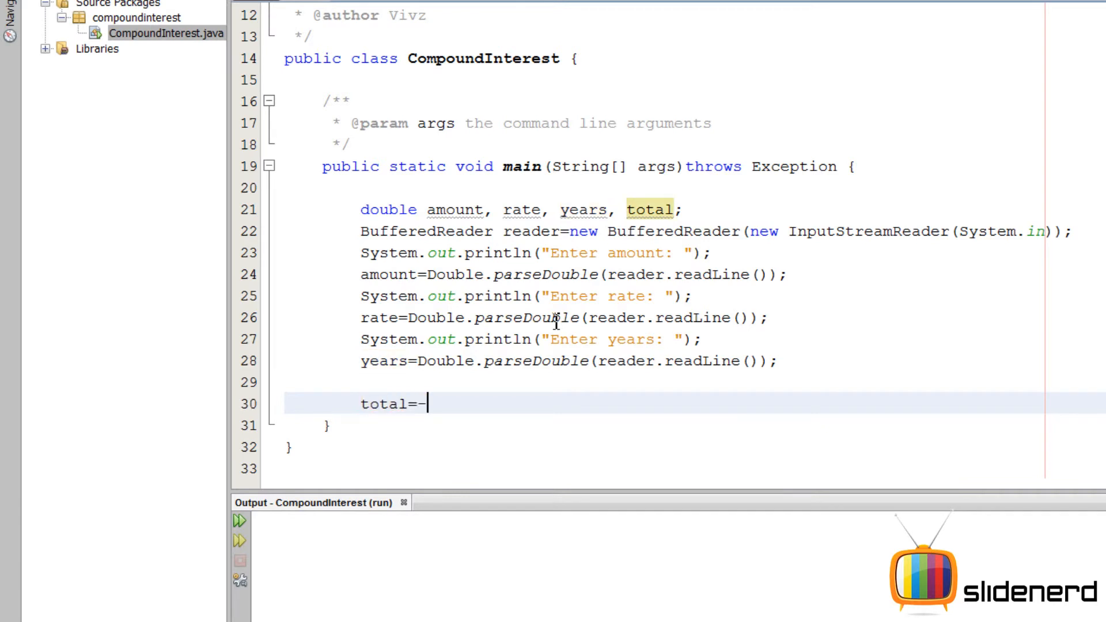
pyautogui.write('()')
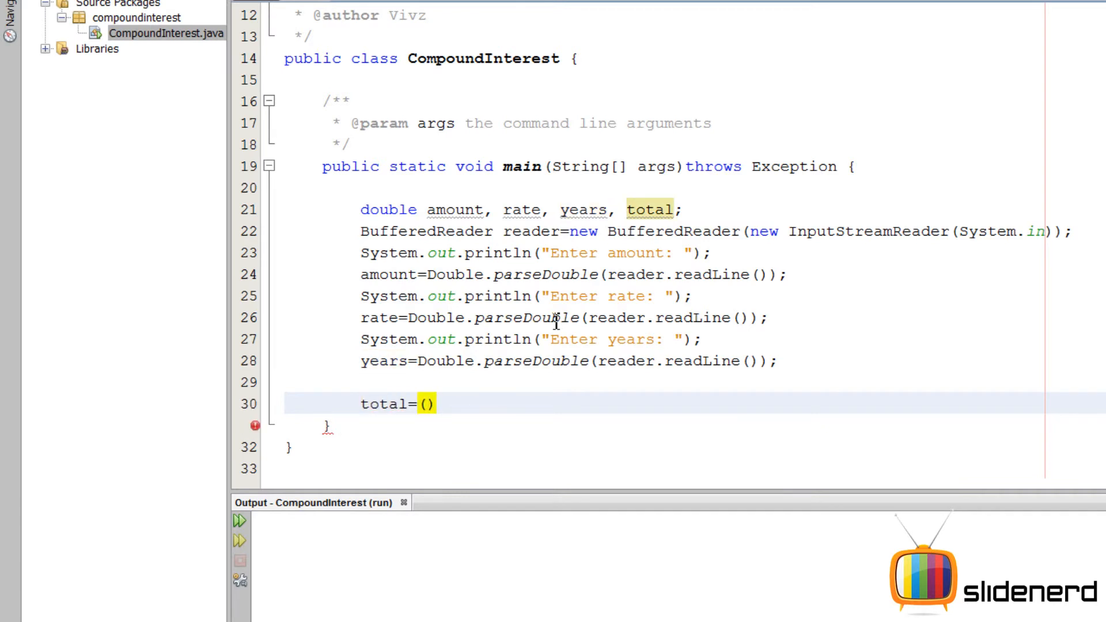
pyautogui.write('1+ra')
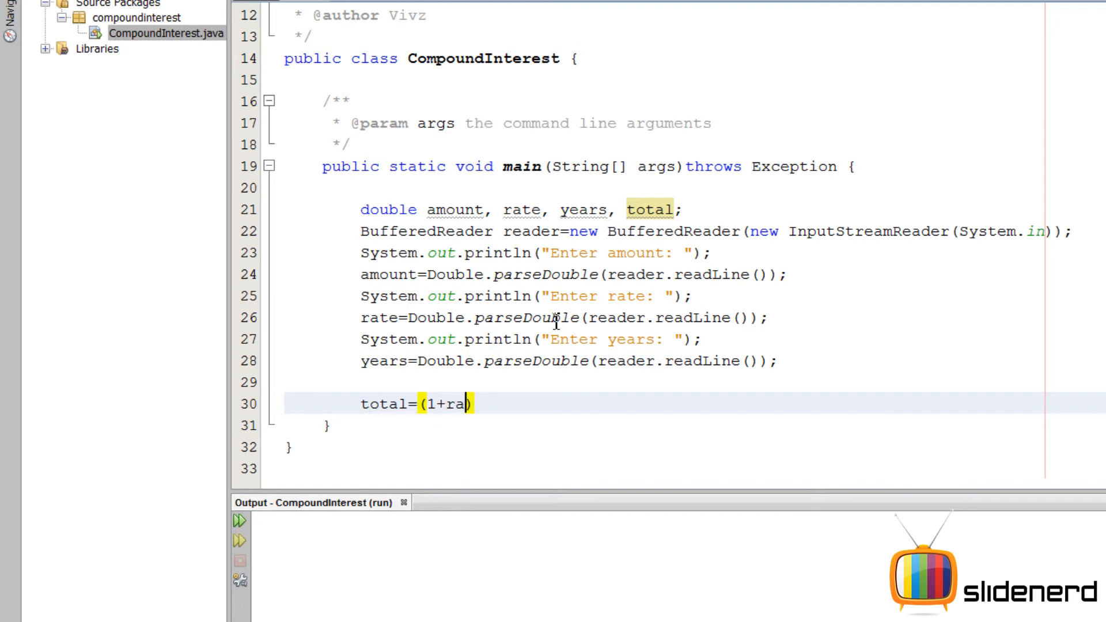
pyautogui.write('te')
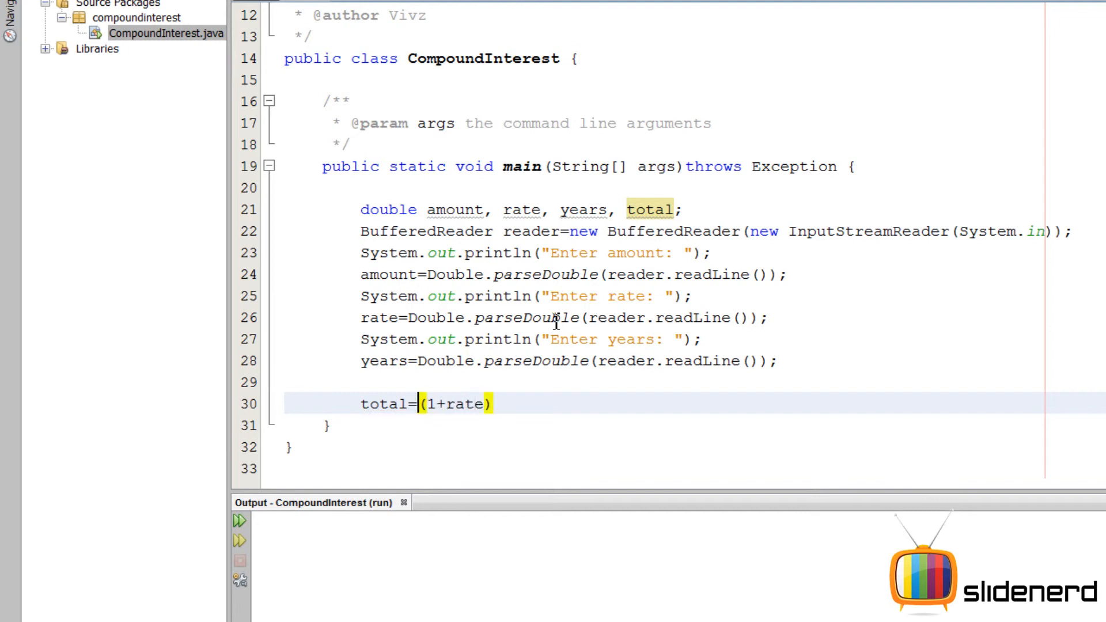
pyautogui.write('ma')
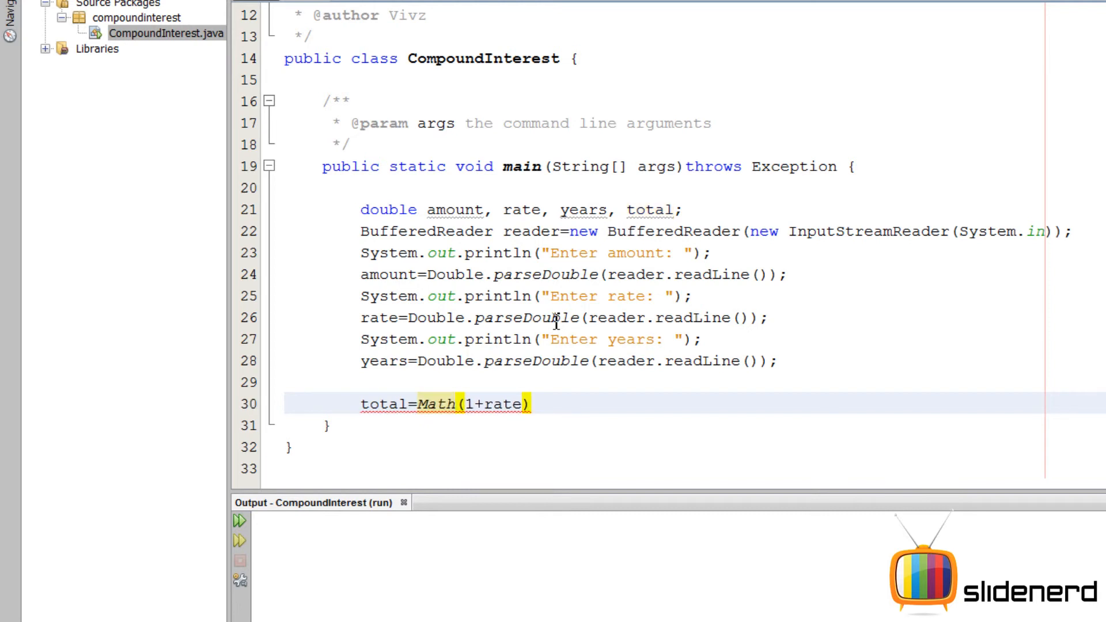
pyautogui.write('.pow')
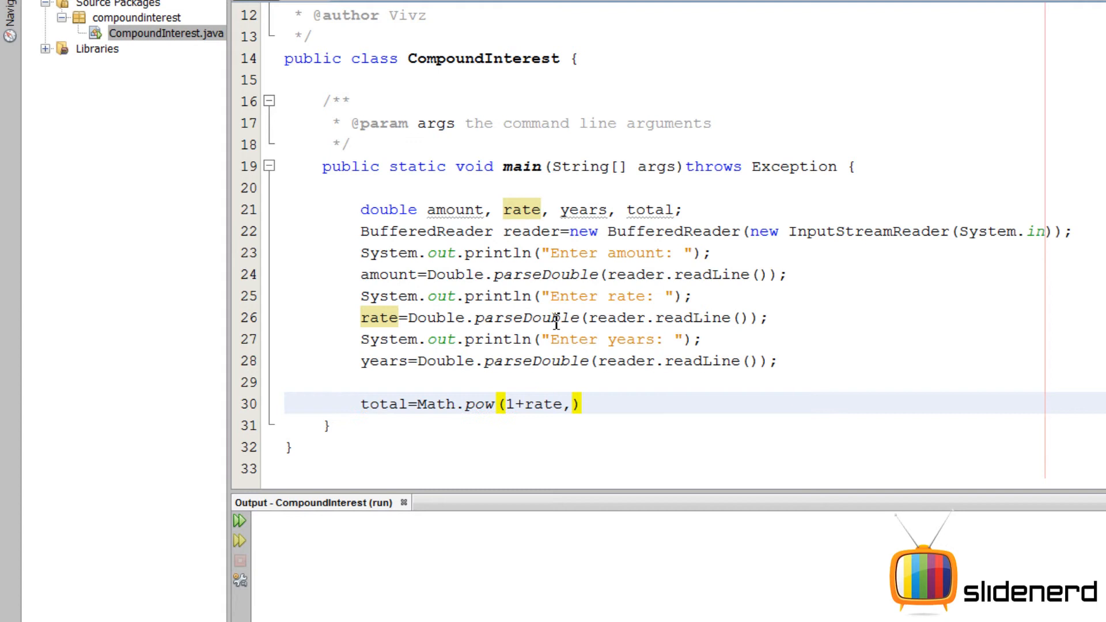
pyautogui.write('years')
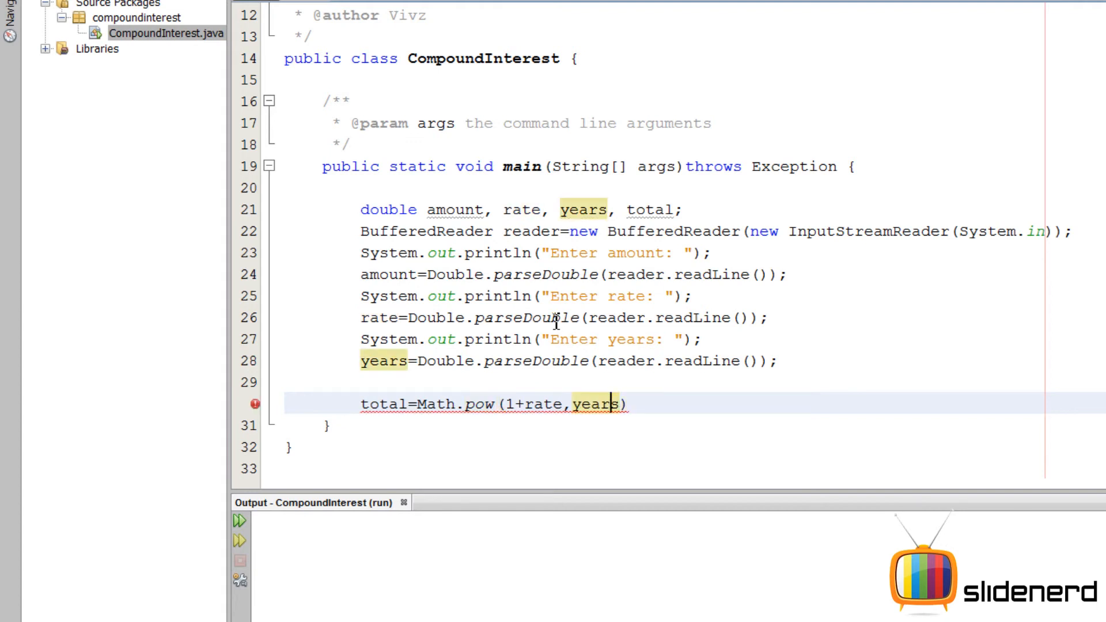
# - Add a println below and replace its prompt text with total
pyautogui.write('amount*')
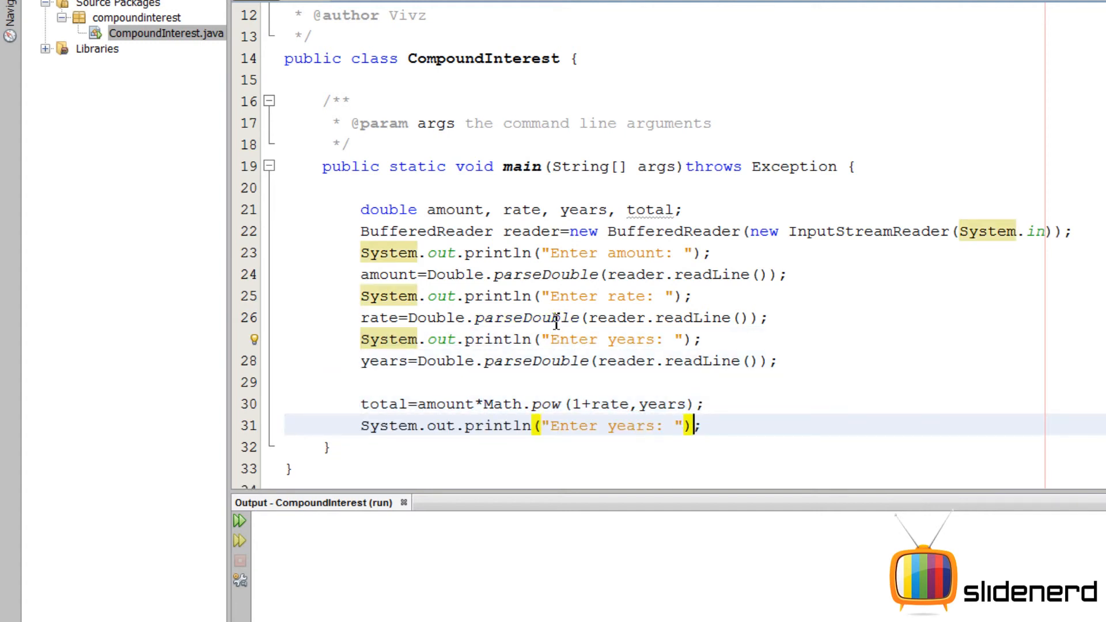
pyautogui.doubleClick(607, 425)
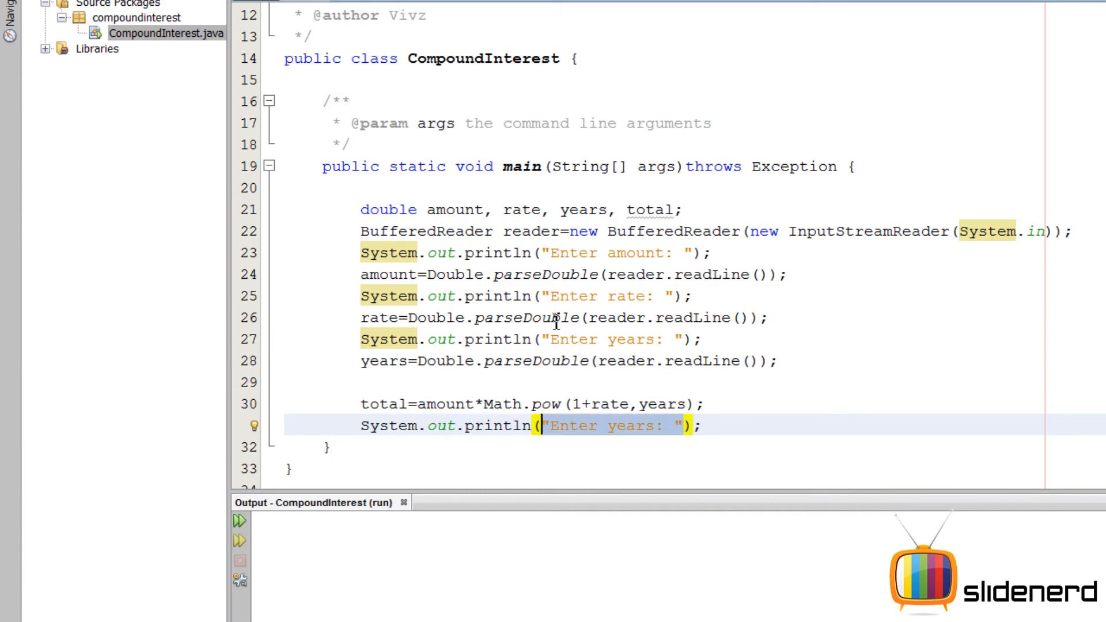
pyautogui.write('total')
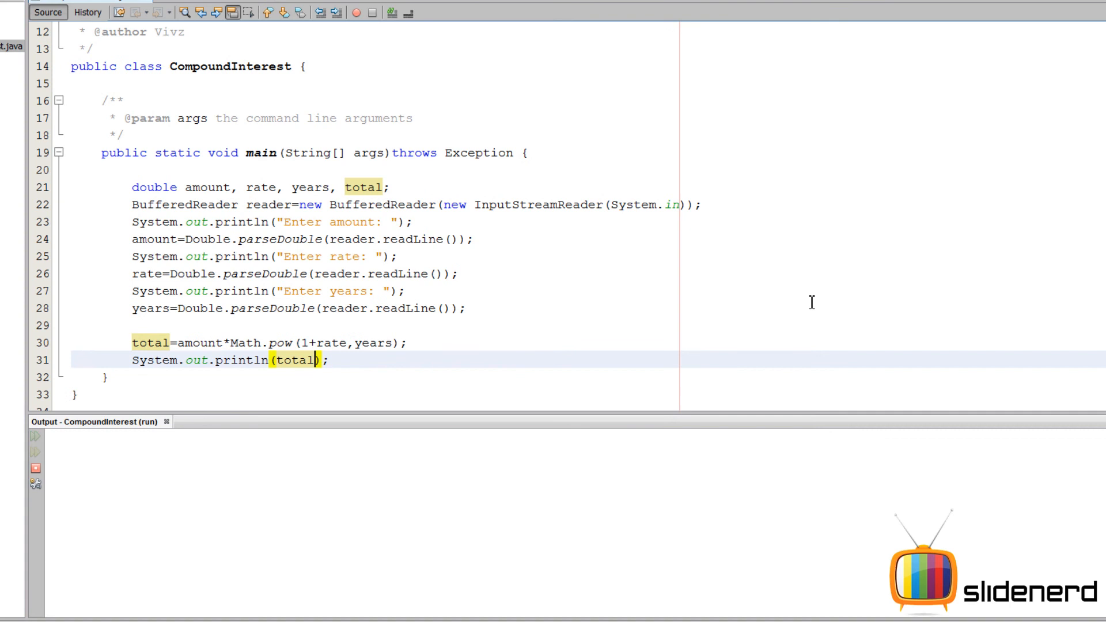
# - Run the program with inputs 5000, 0.05 and 5 to get 6381.4078125
pyautogui.write('5000')
pyautogui.write('0.0')
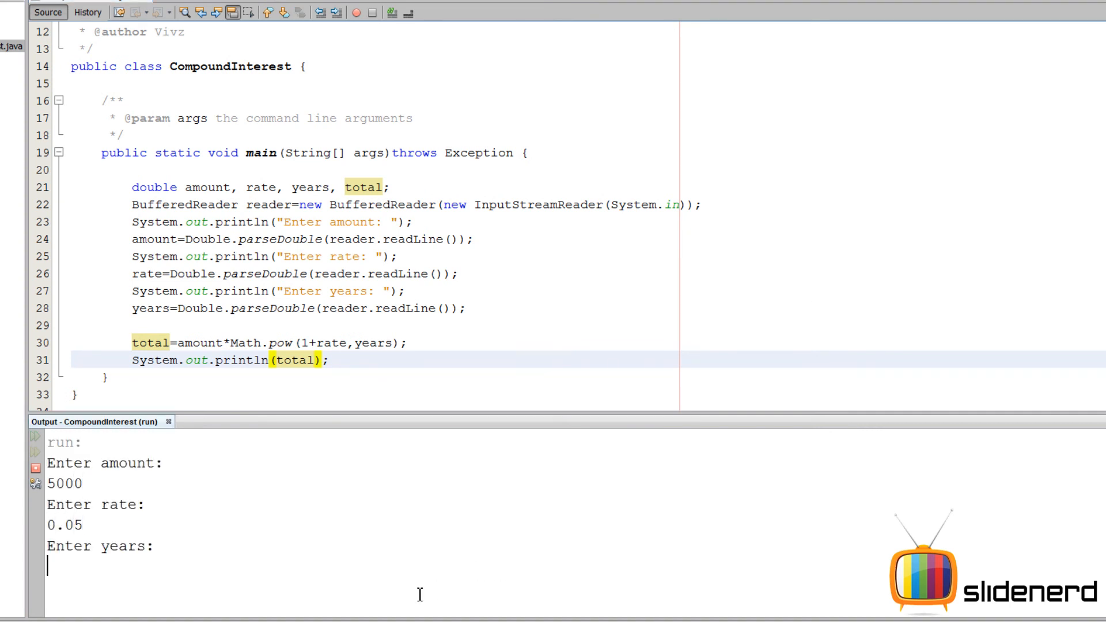
pyautogui.write('5')
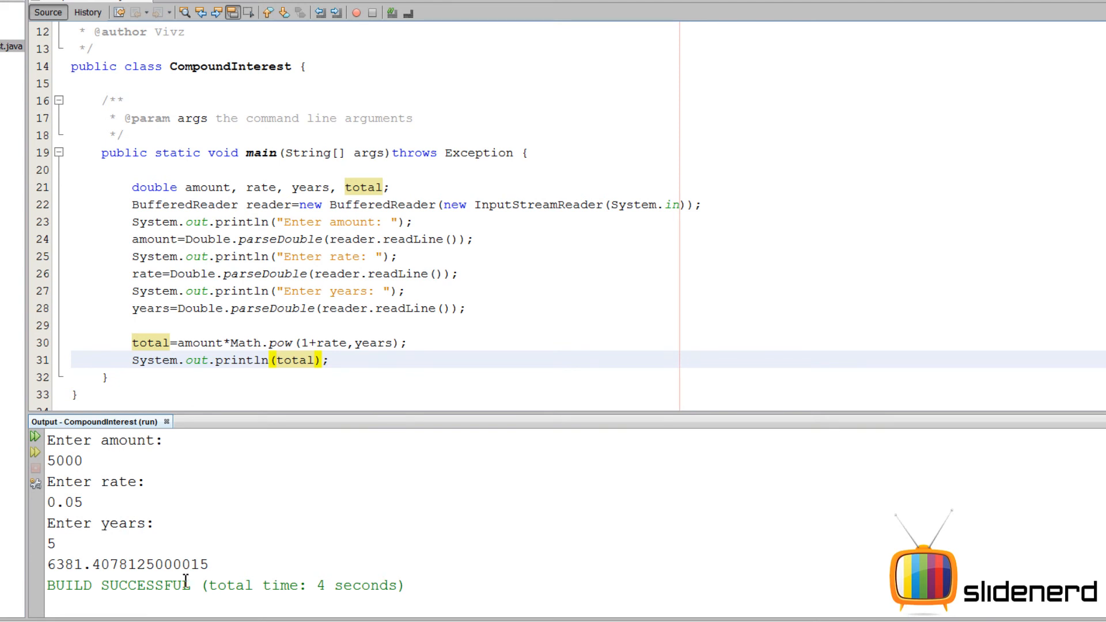